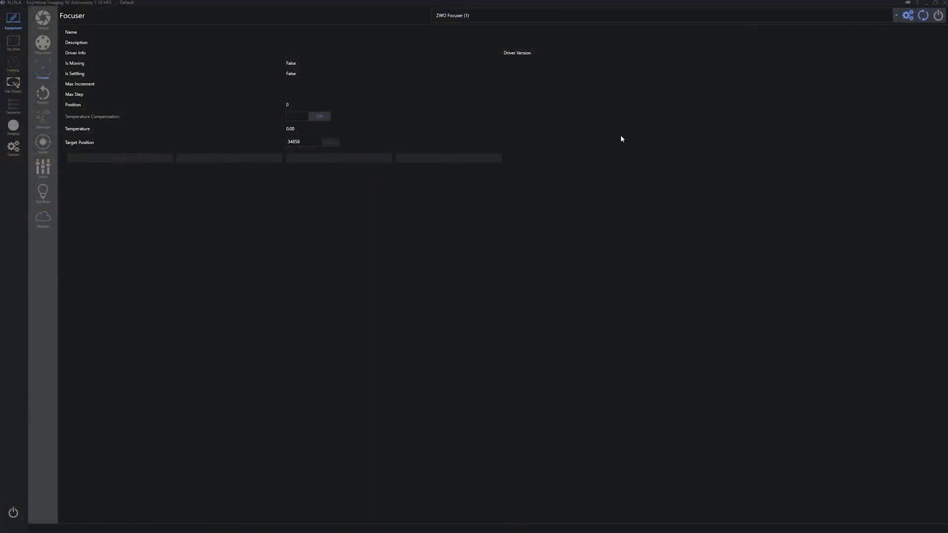
mouse_move(670, 57)
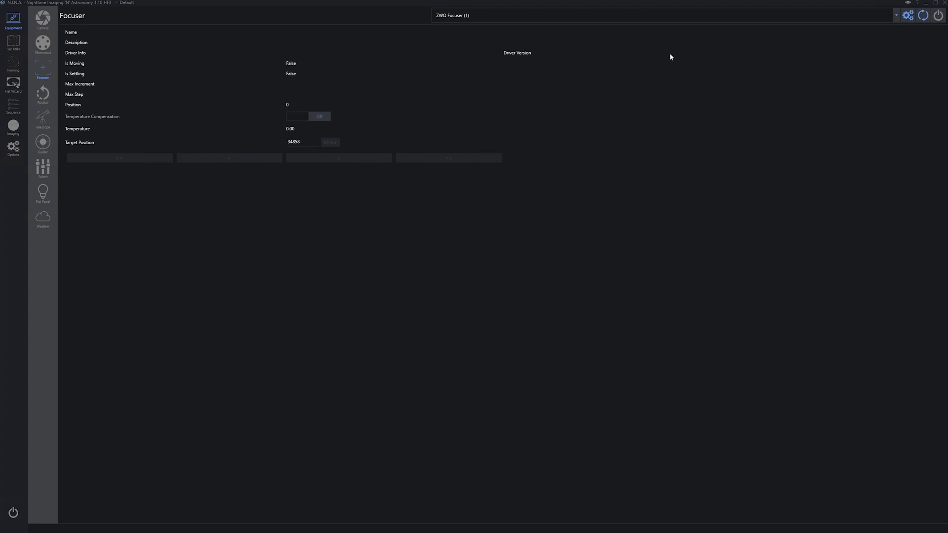
mouse_move(907, 35)
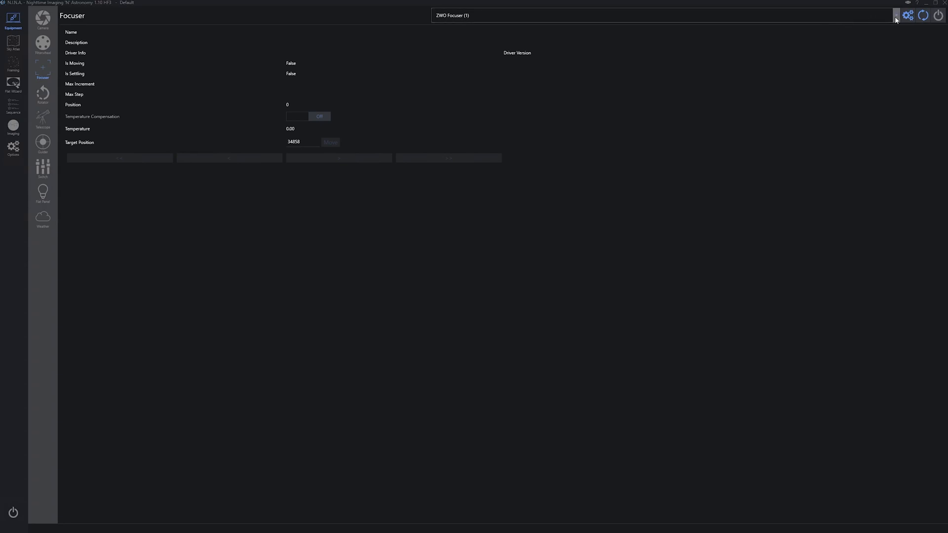
mouse_move(475, 23)
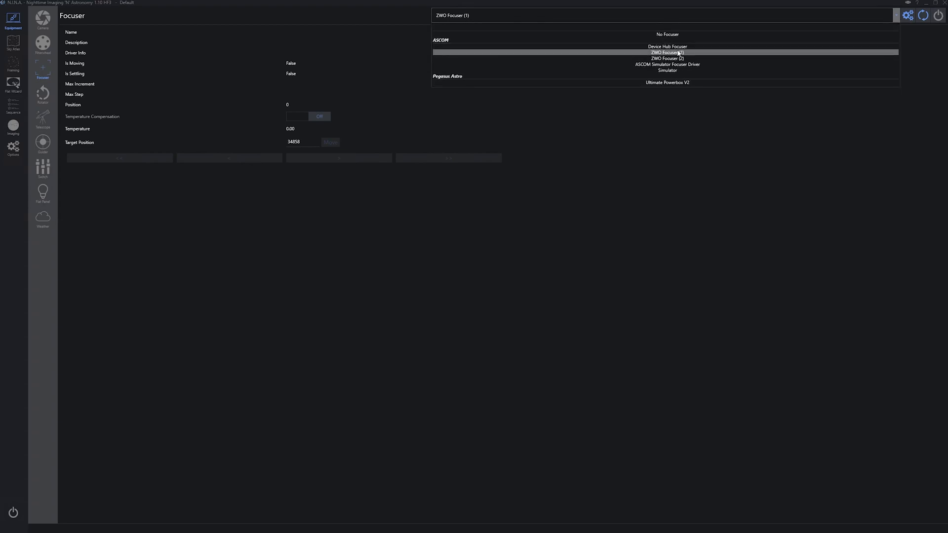
- Connect the ZWO Focuser (1) so its position and temperature appear
left_click(666, 52)
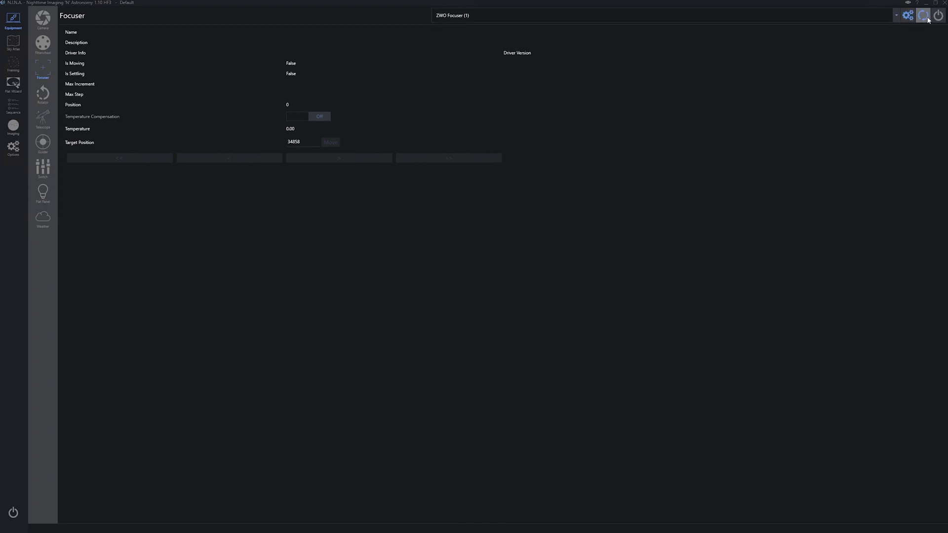
left_click(923, 16)
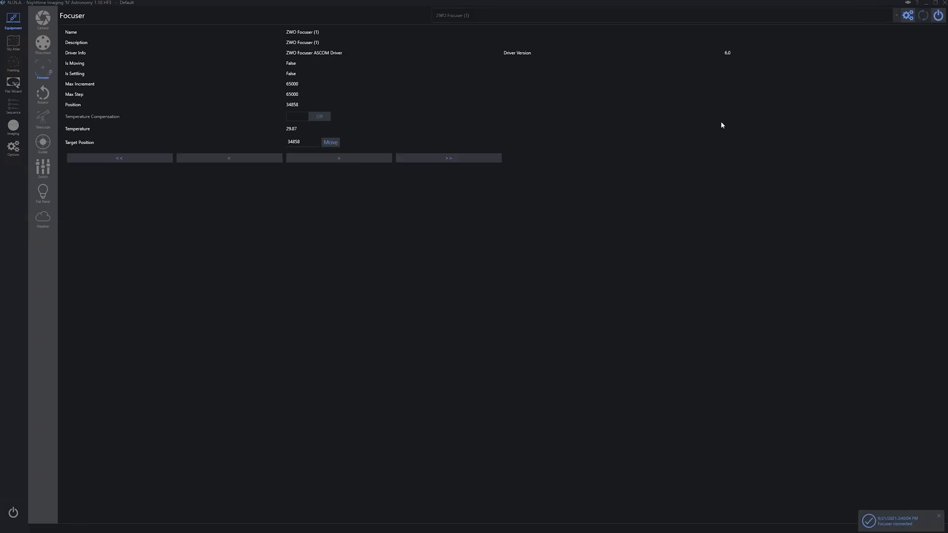
mouse_move(13, 125)
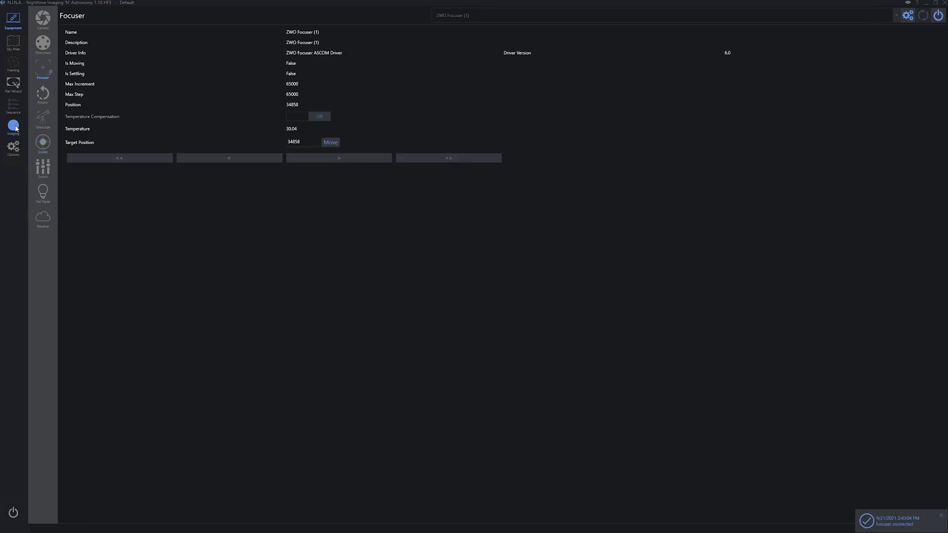
left_click(12, 148)
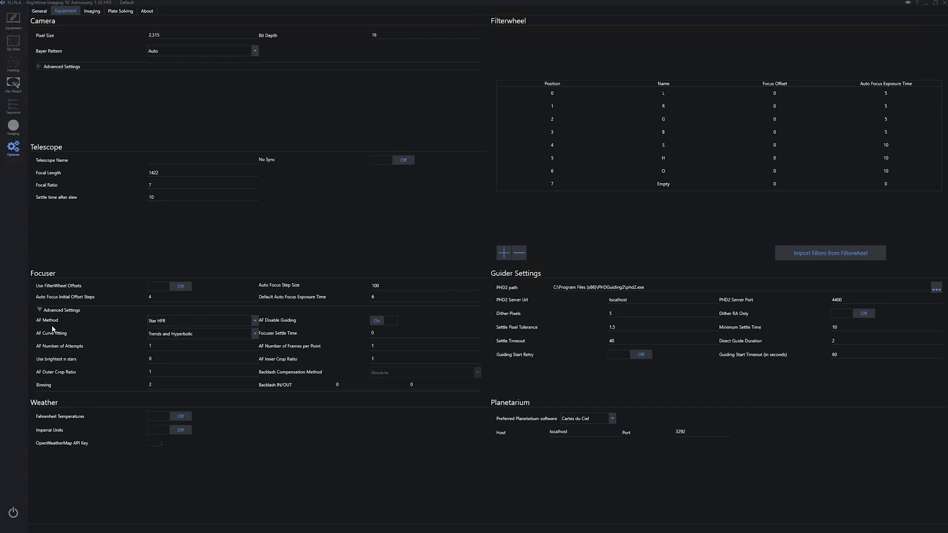
mouse_move(321, 285)
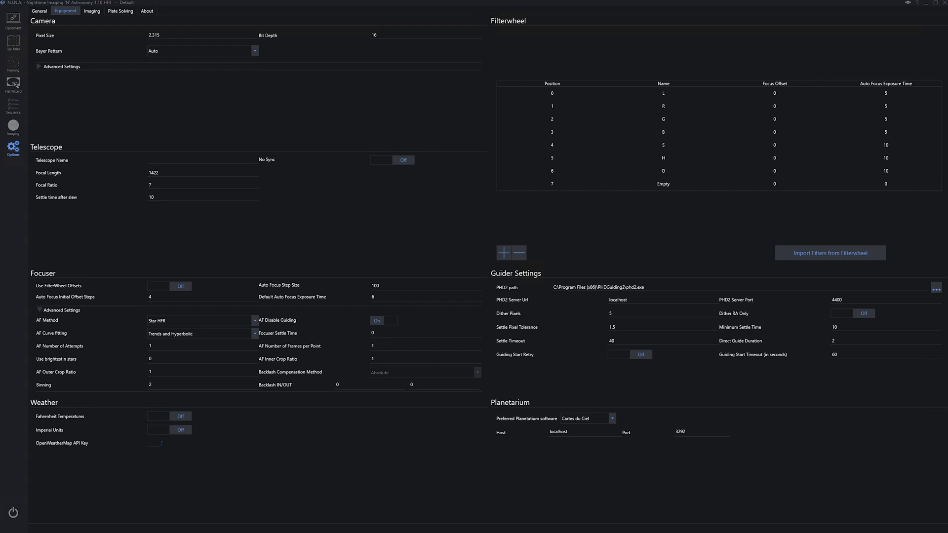
mouse_move(19, 35)
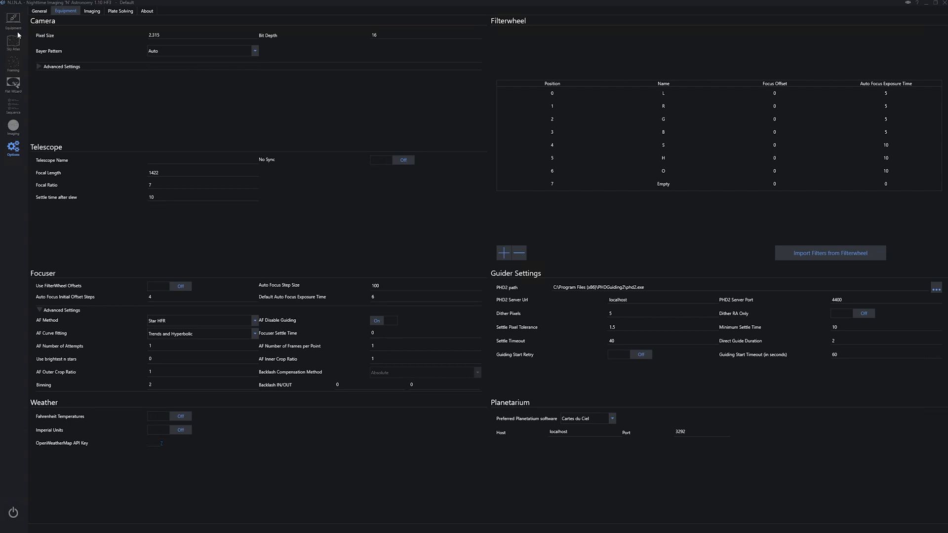
- Go to the imaging screen with the connected focuser's panel
left_click(13, 126)
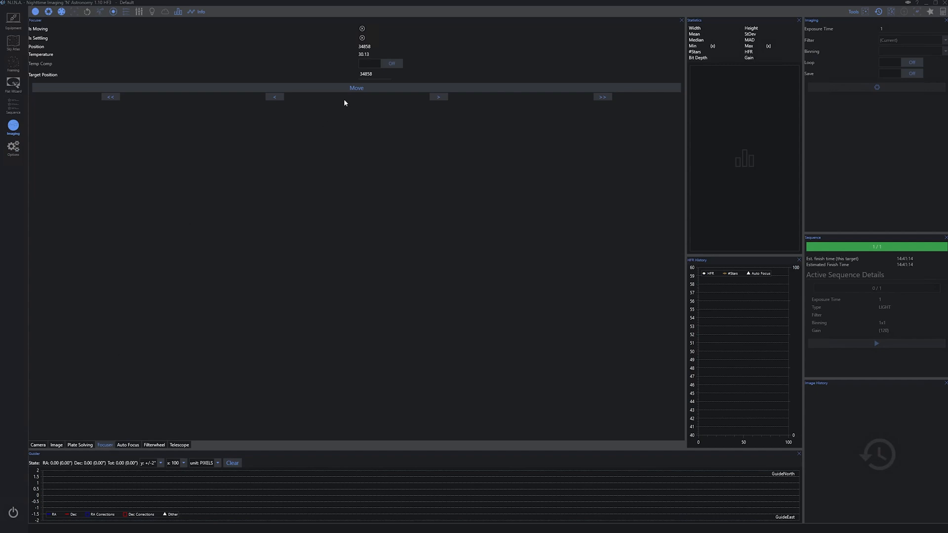
mouse_move(274, 97)
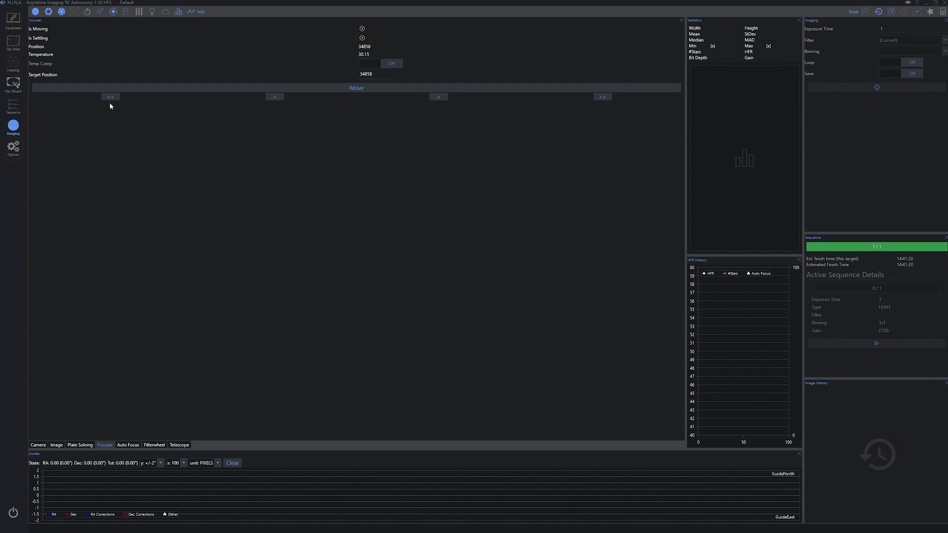
mouse_move(110, 97)
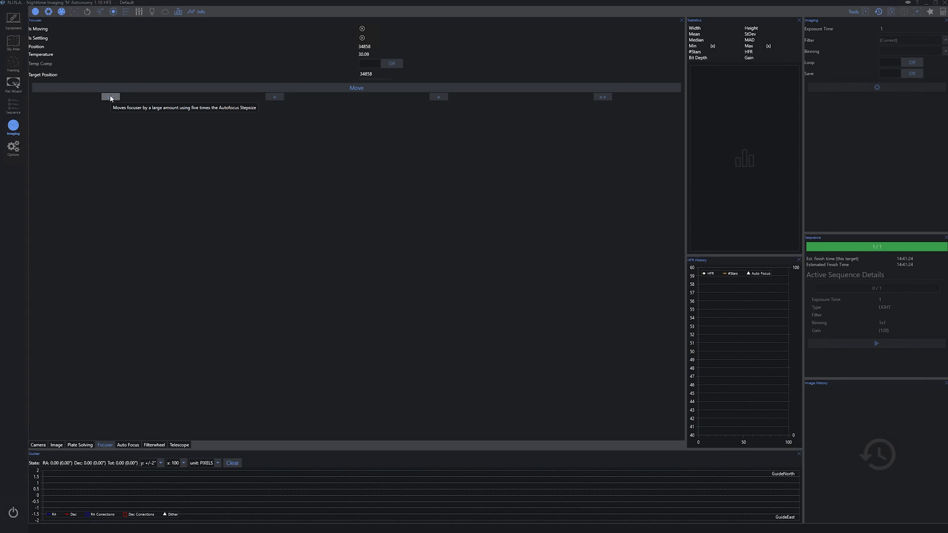
mouse_move(396, 124)
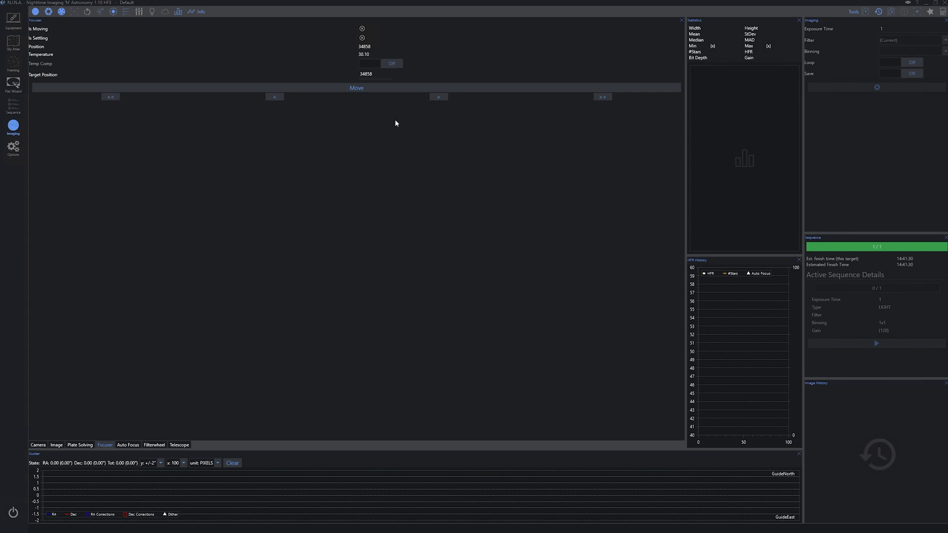
mouse_move(274, 96)
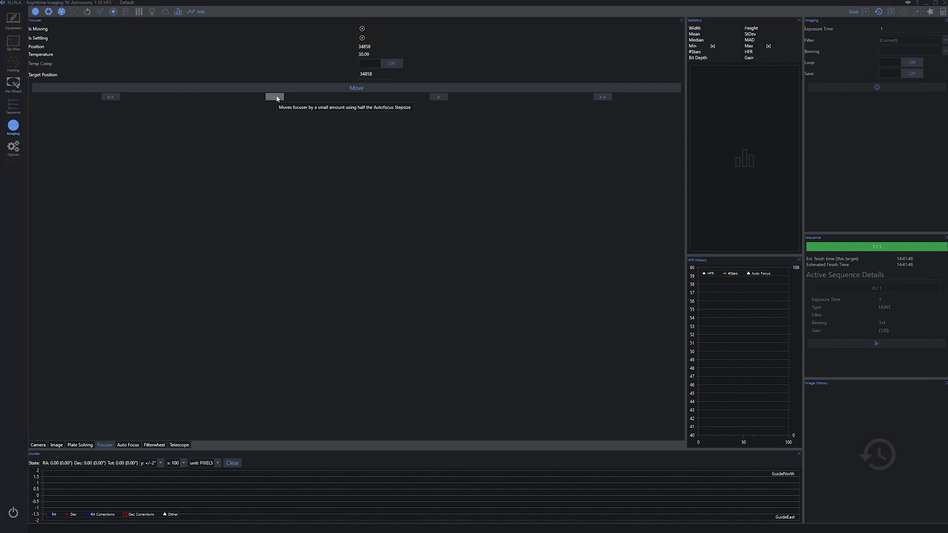
mouse_move(314, 190)
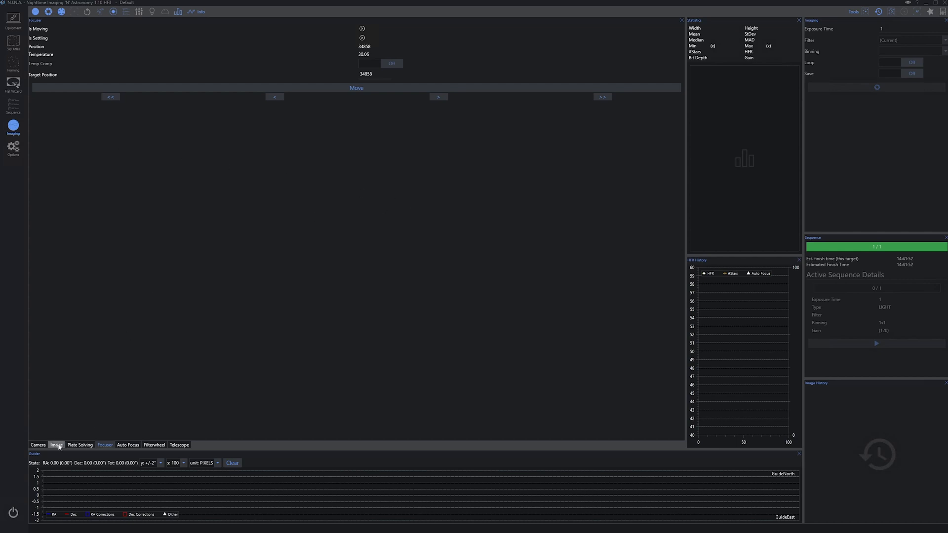
- Show the image view instead of the focuser controls
left_click(56, 445)
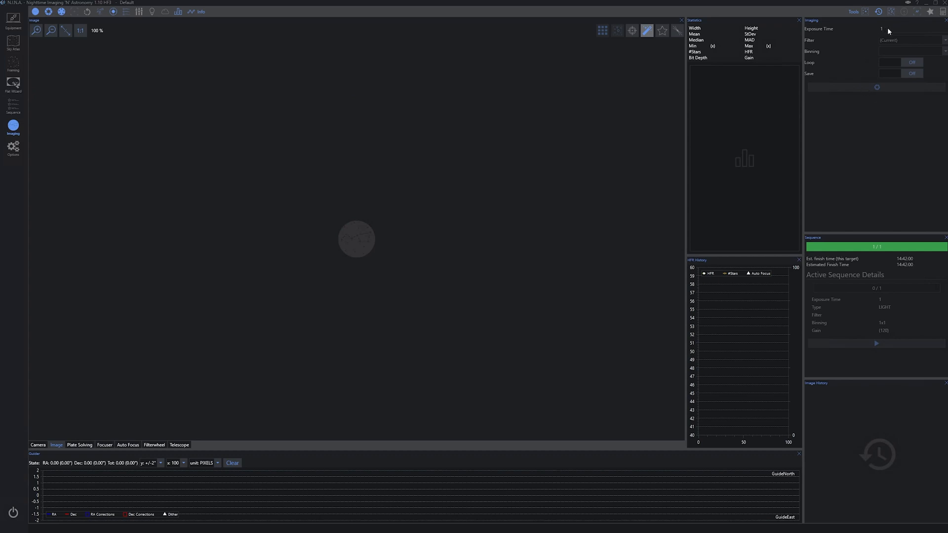
mouse_move(841, 125)
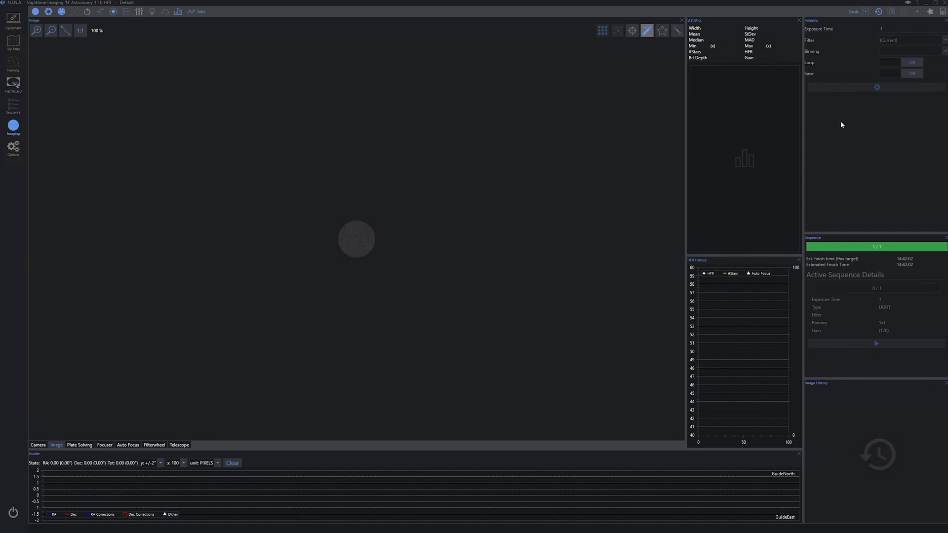
mouse_move(273, 333)
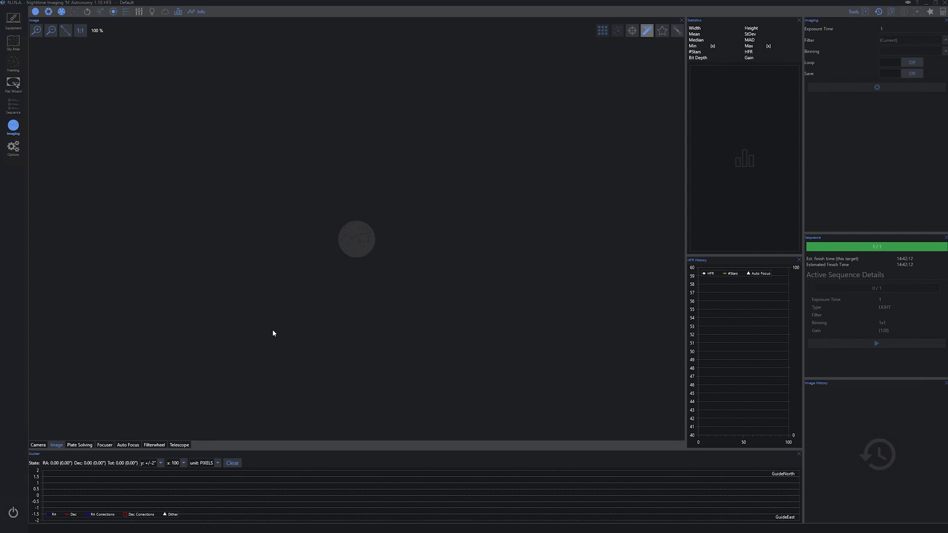
mouse_move(371, 347)
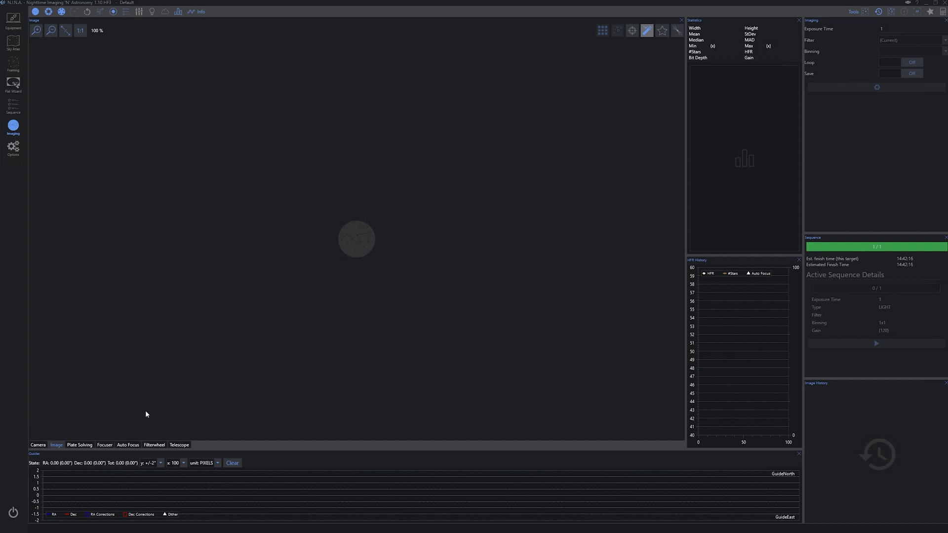
mouse_move(245, 336)
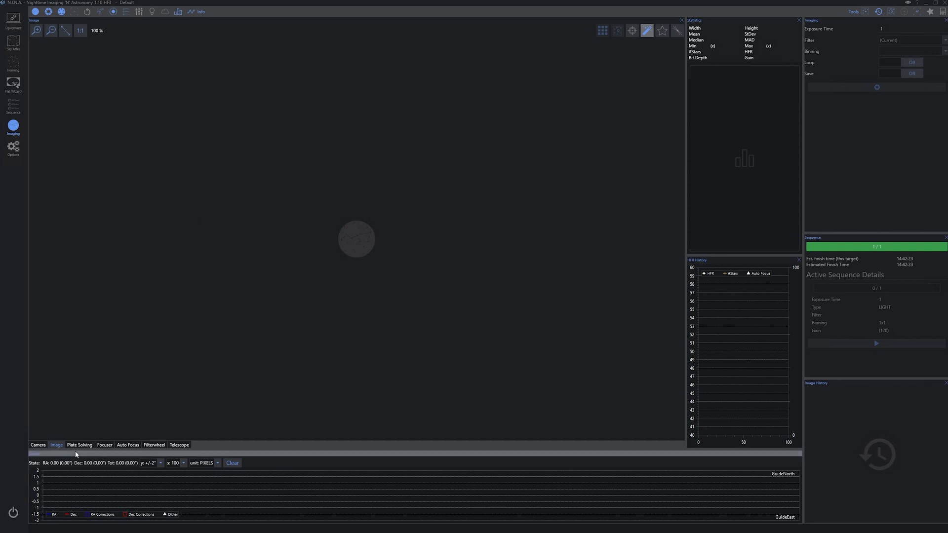
left_click(105, 445)
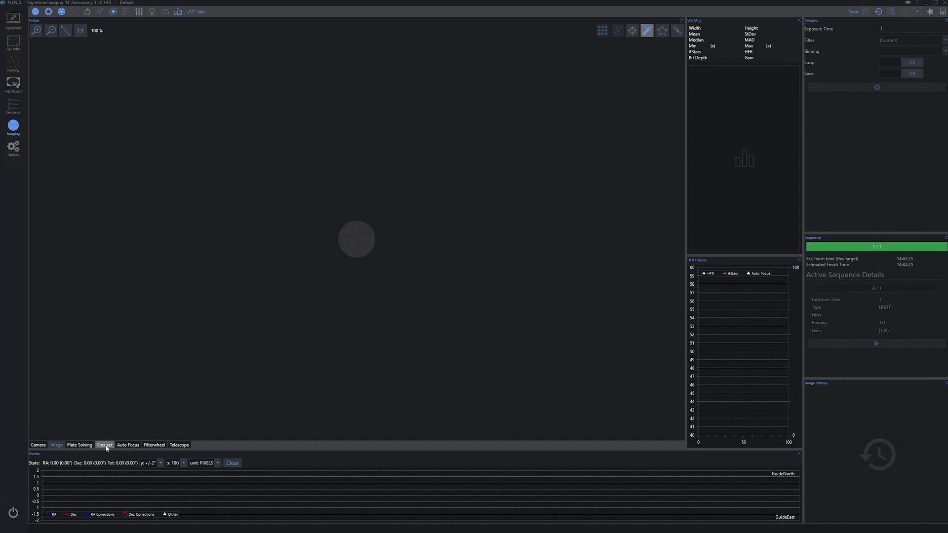
- Show the focuser panel and move the focuser in from 34858 to 34808
left_click(104, 445)
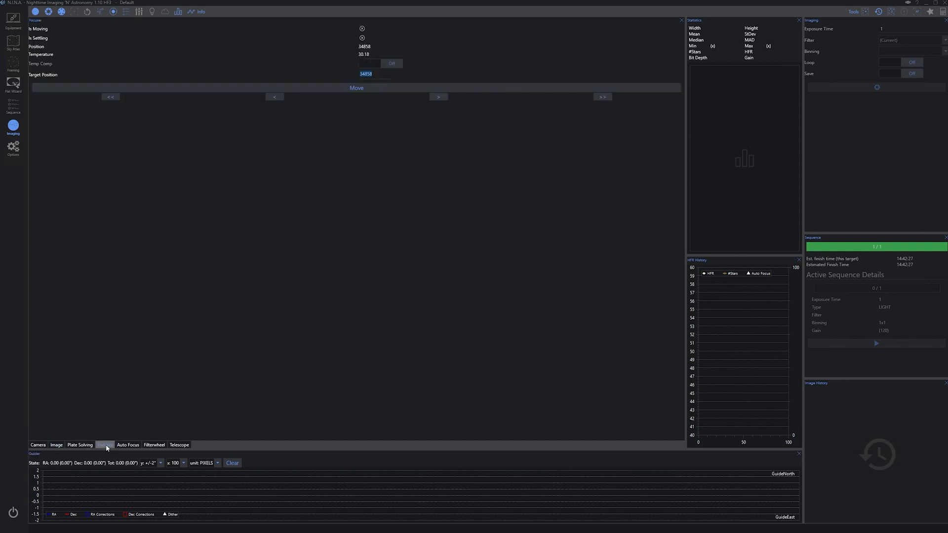
left_click(104, 445)
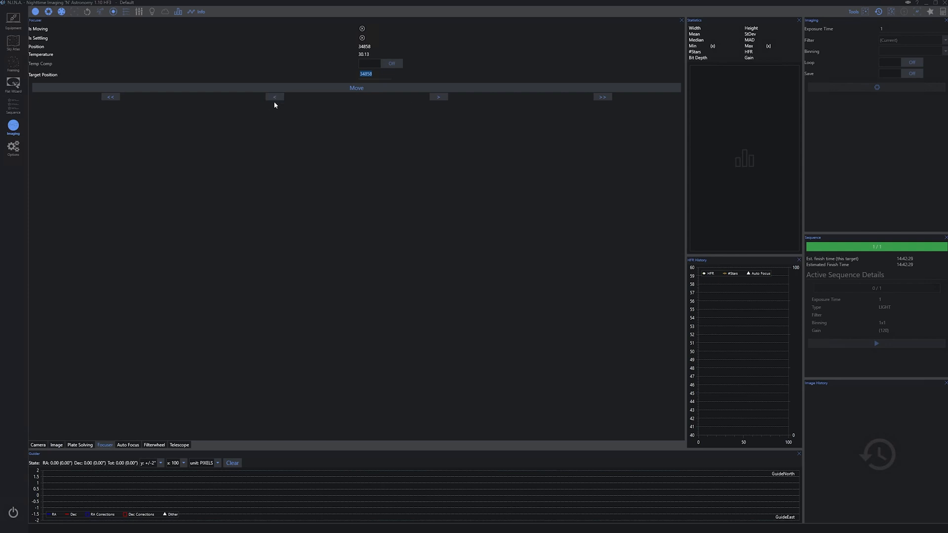
left_click(275, 96)
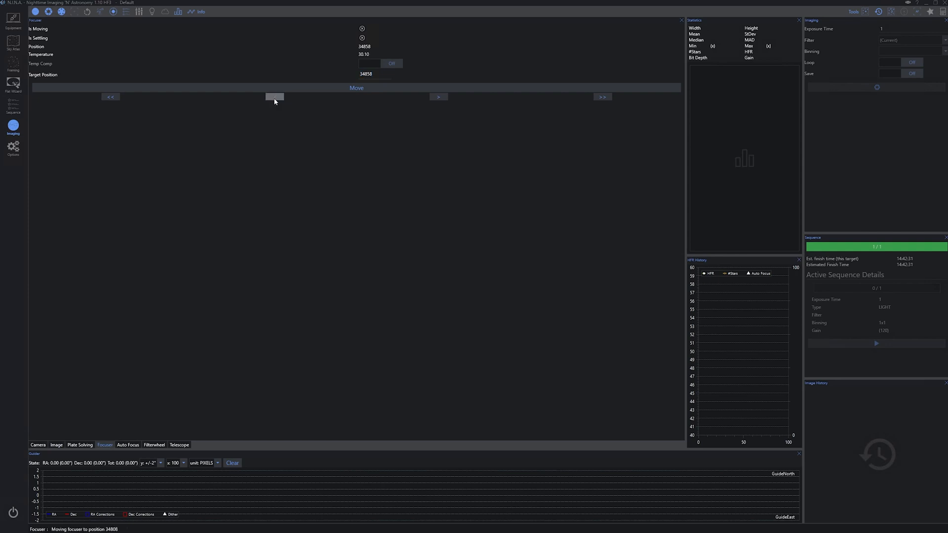
mouse_move(275, 97)
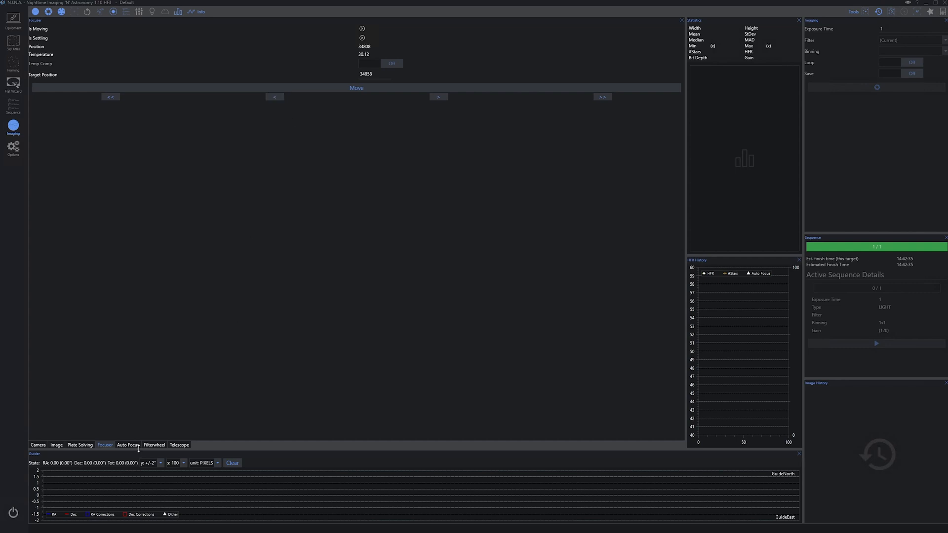
- Return the main panel to the empty image view
left_click(55, 445)
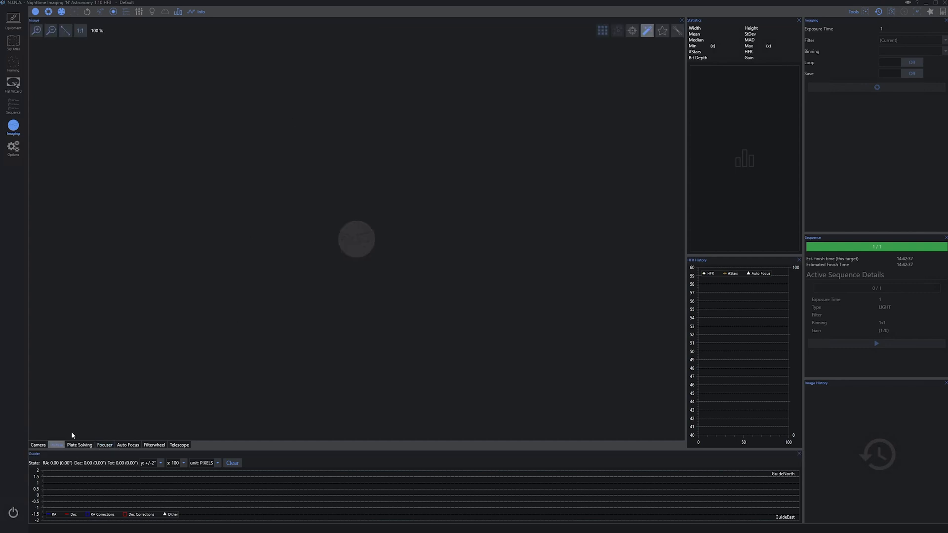
left_click(56, 444)
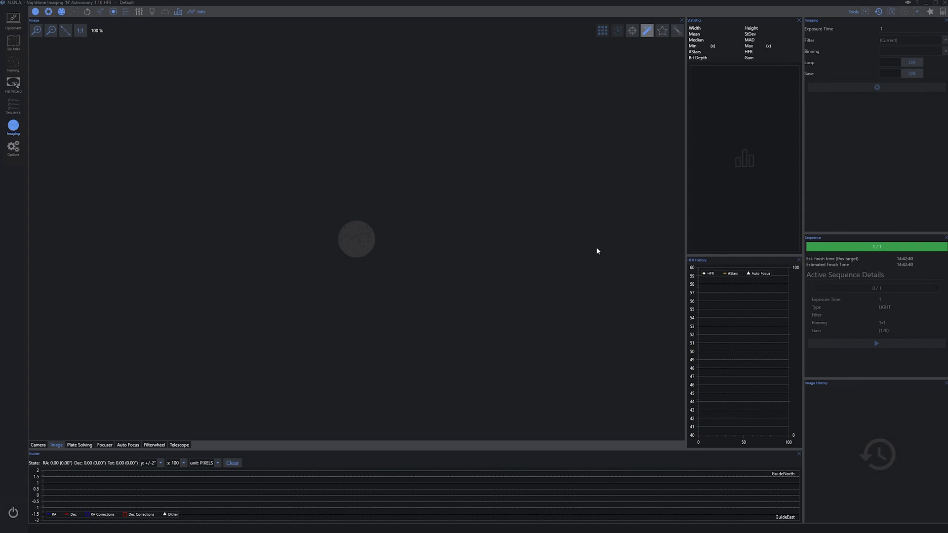
mouse_move(513, 270)
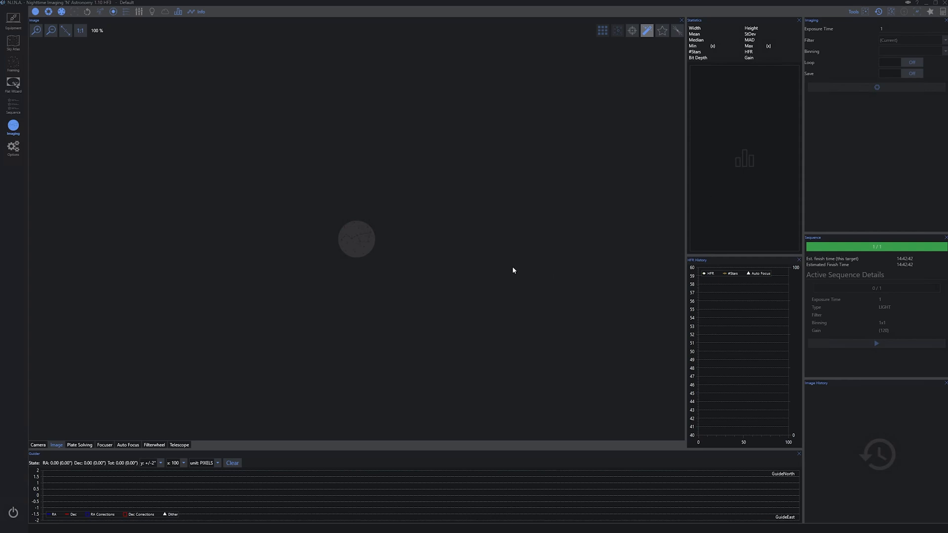
mouse_move(425, 333)
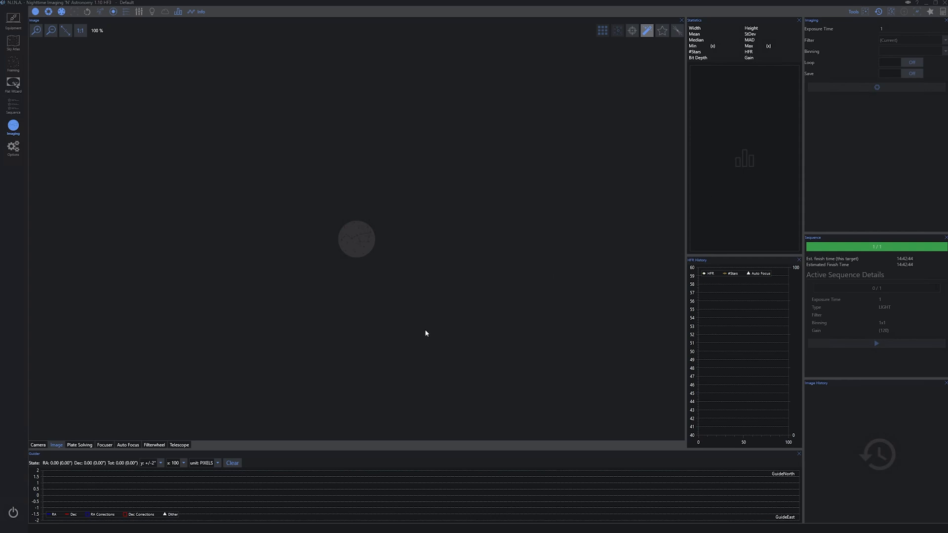
mouse_move(430, 310)
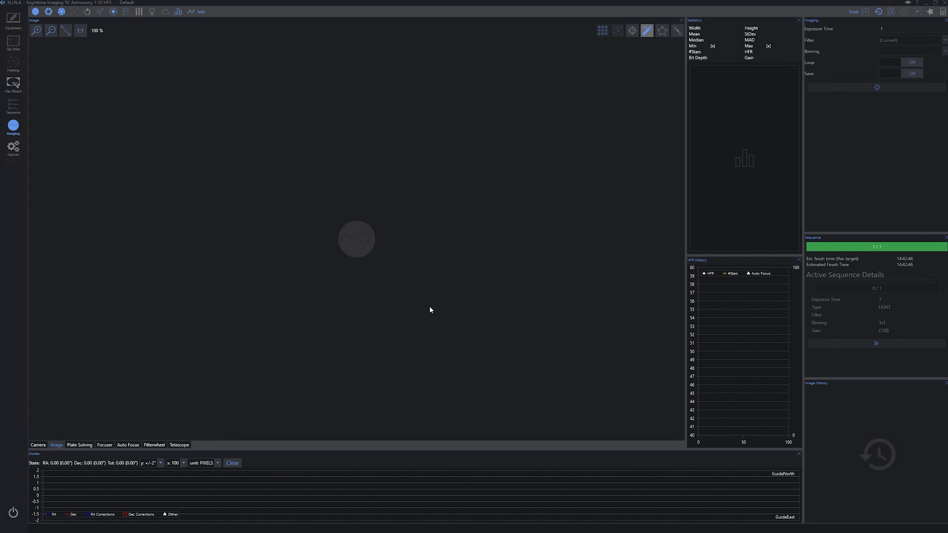
mouse_move(426, 313)
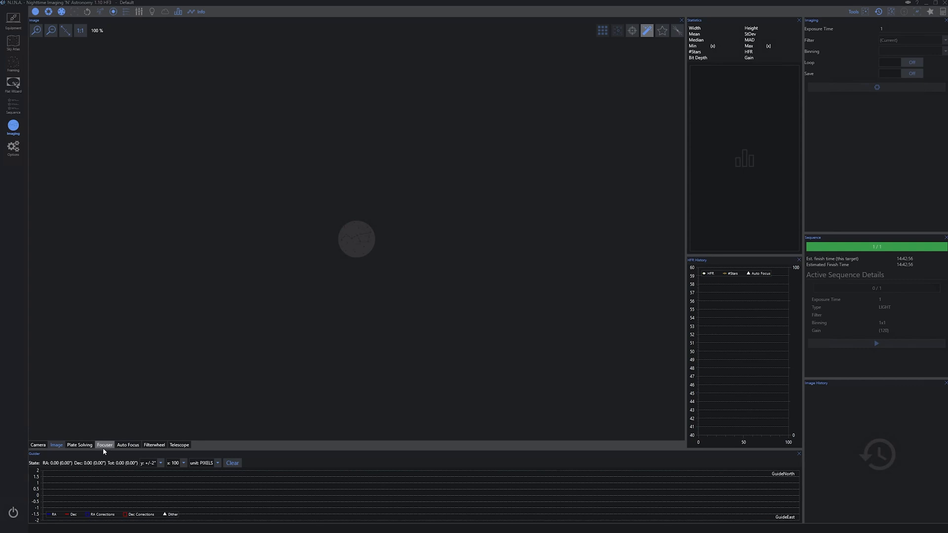
- Show the focuser controls and step the focuser in to 34758
left_click(104, 444)
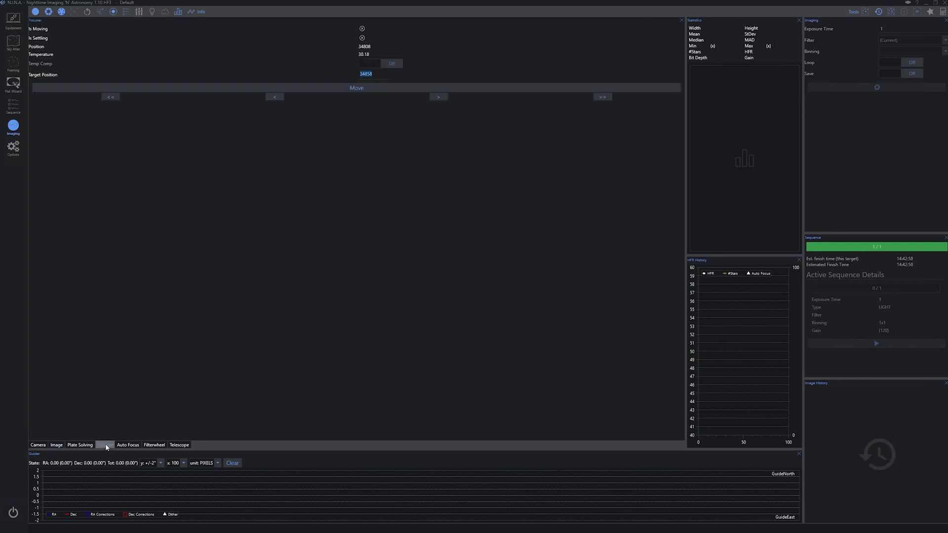
mouse_move(274, 96)
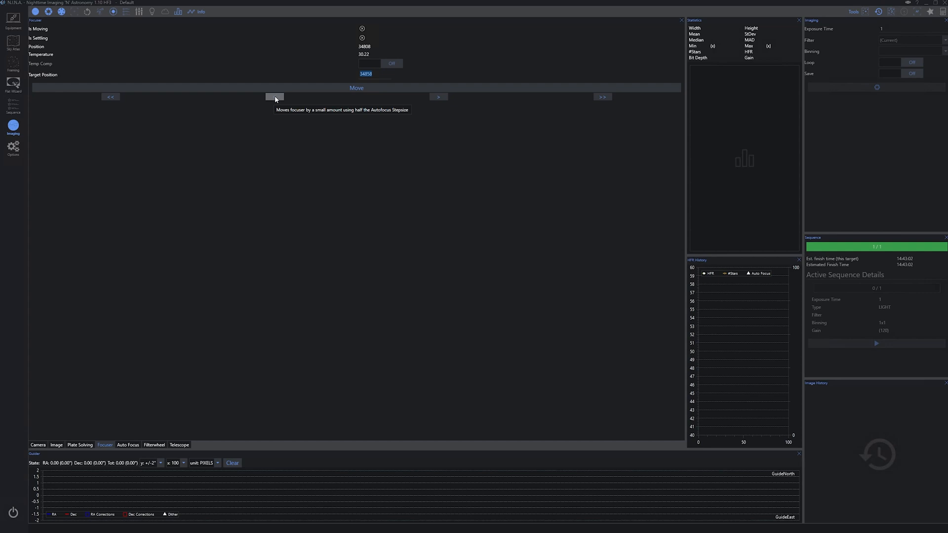
left_click(275, 96)
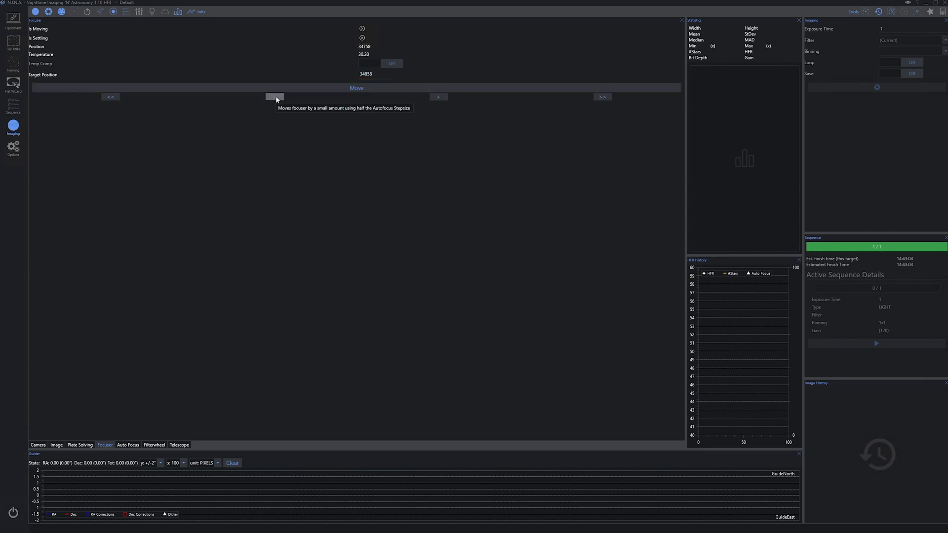
mouse_move(381, 113)
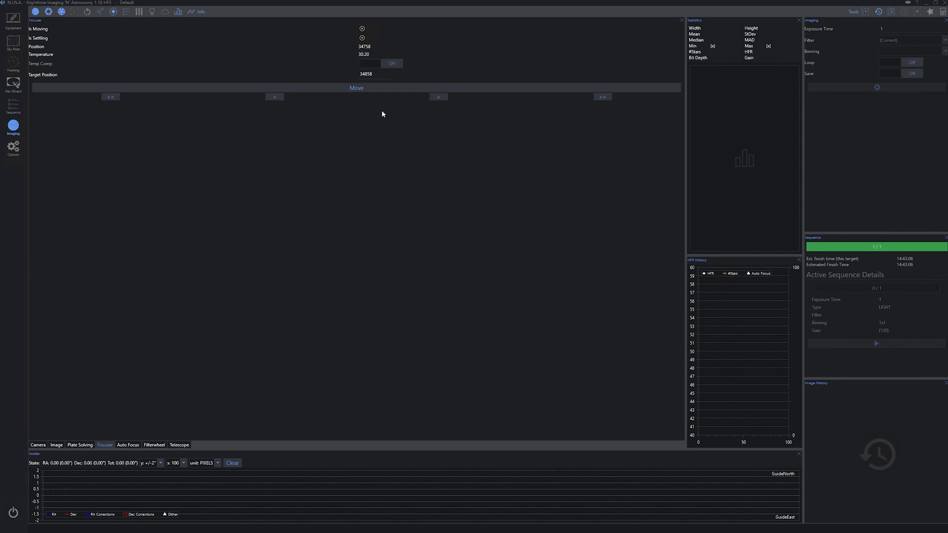
mouse_move(208, 312)
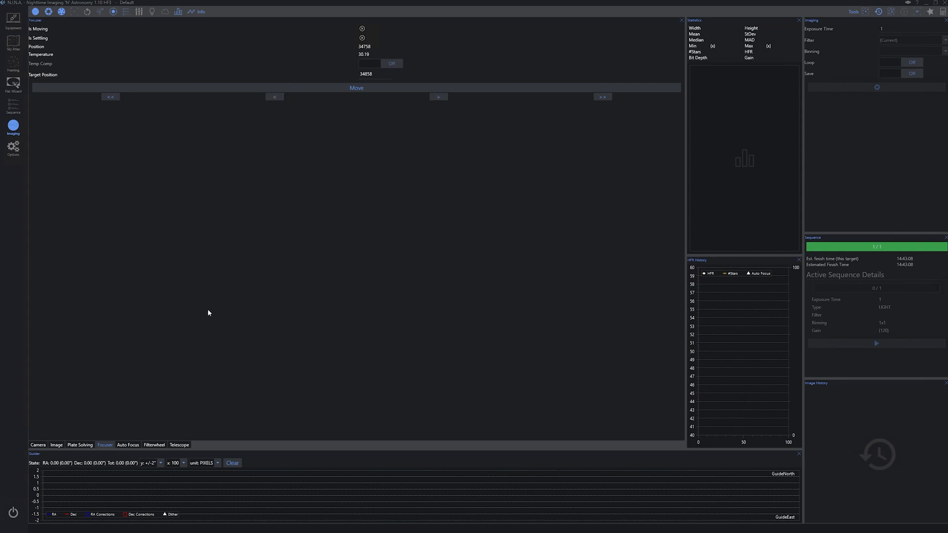
mouse_move(274, 97)
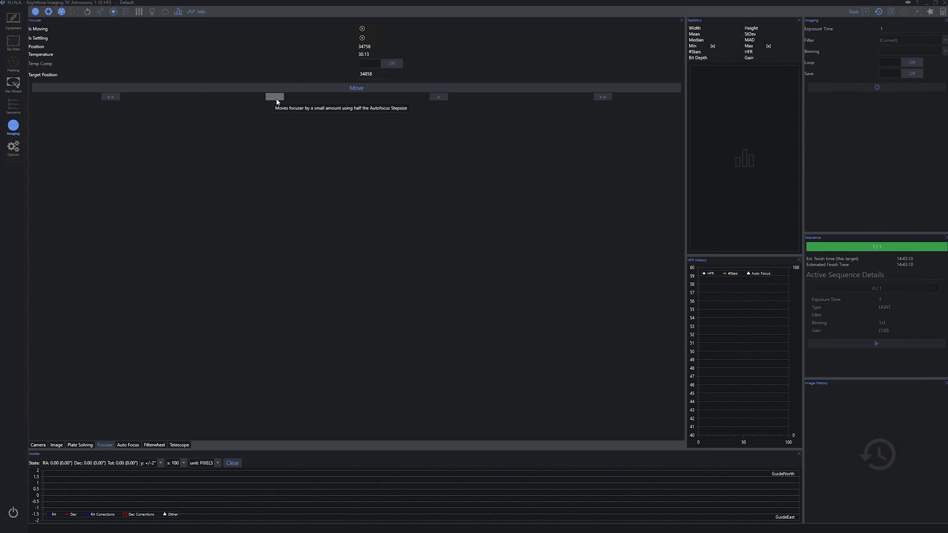
mouse_move(280, 194)
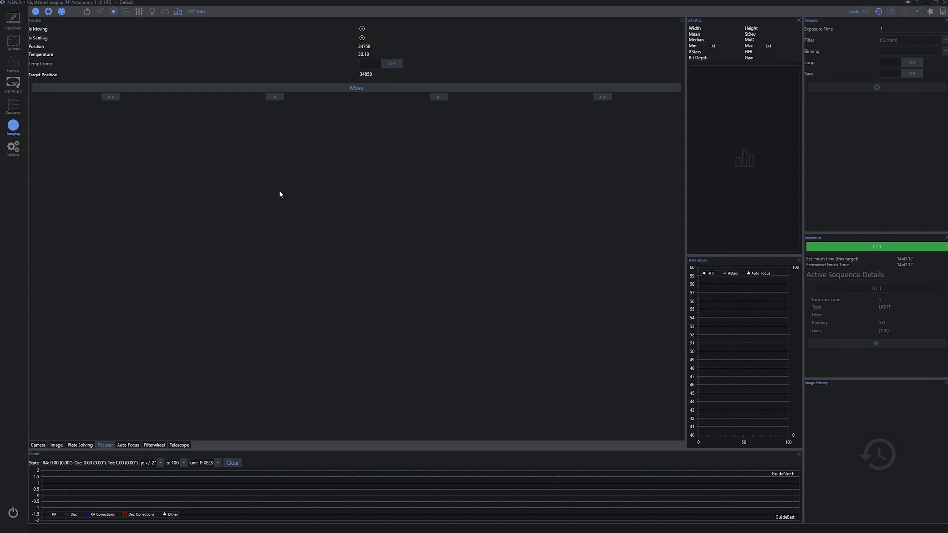
mouse_move(285, 167)
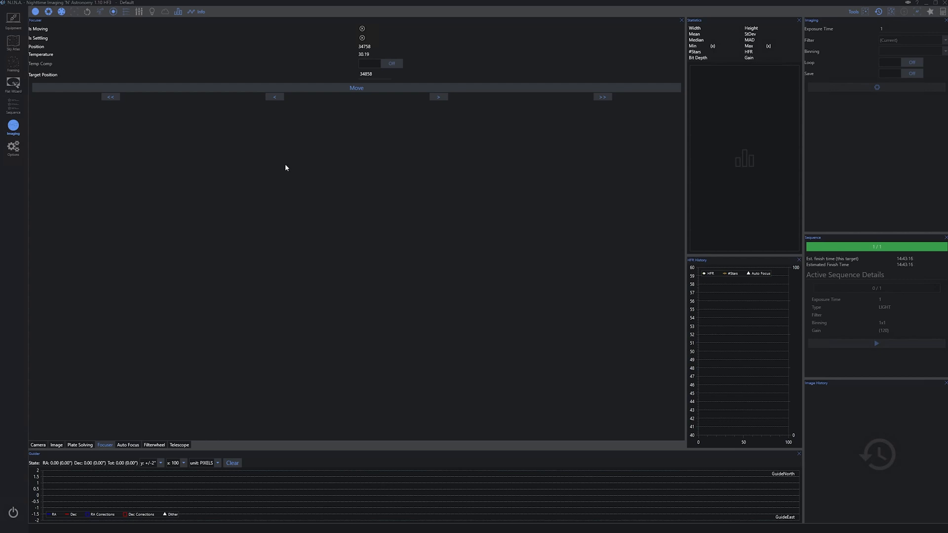
mouse_move(274, 97)
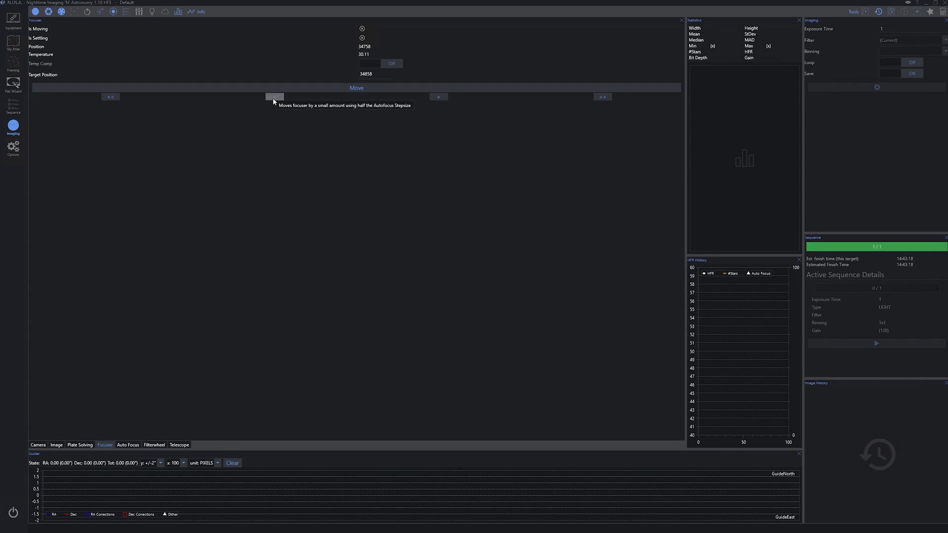
mouse_move(274, 99)
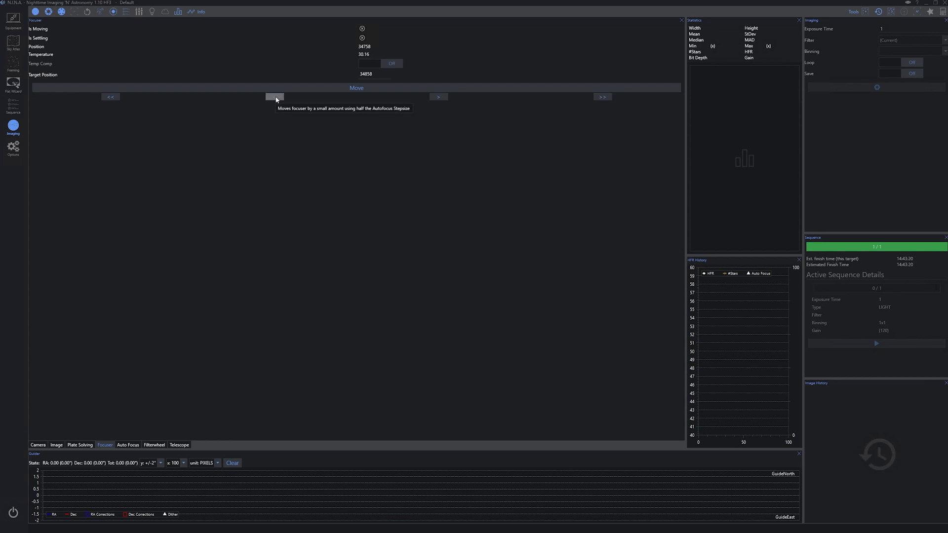
mouse_move(272, 216)
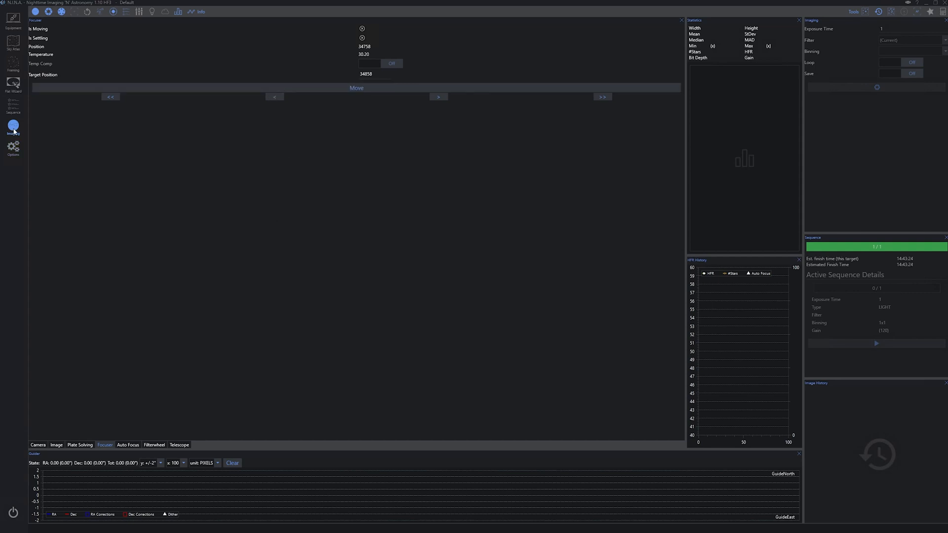
- Open the equipment options showing autofocus step size 100 and backlash settings
left_click(13, 147)
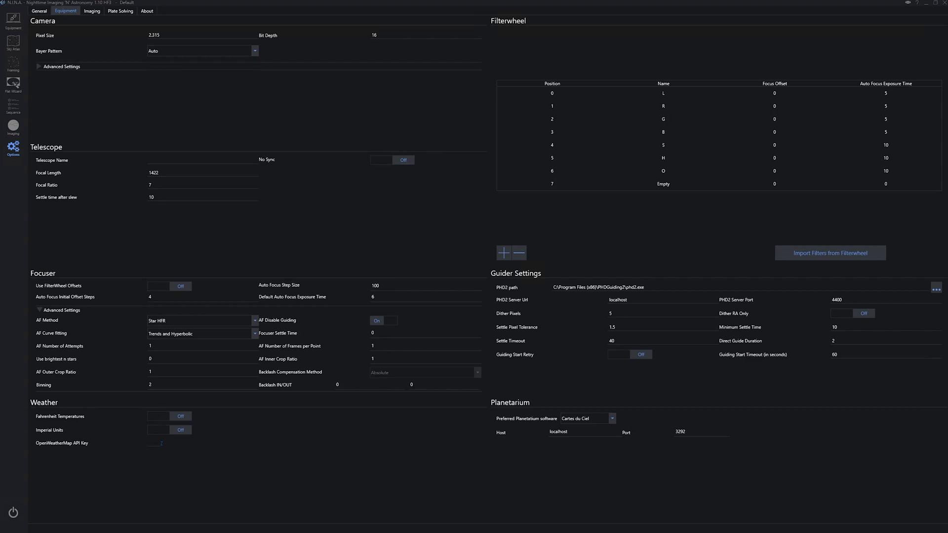
mouse_move(383, 293)
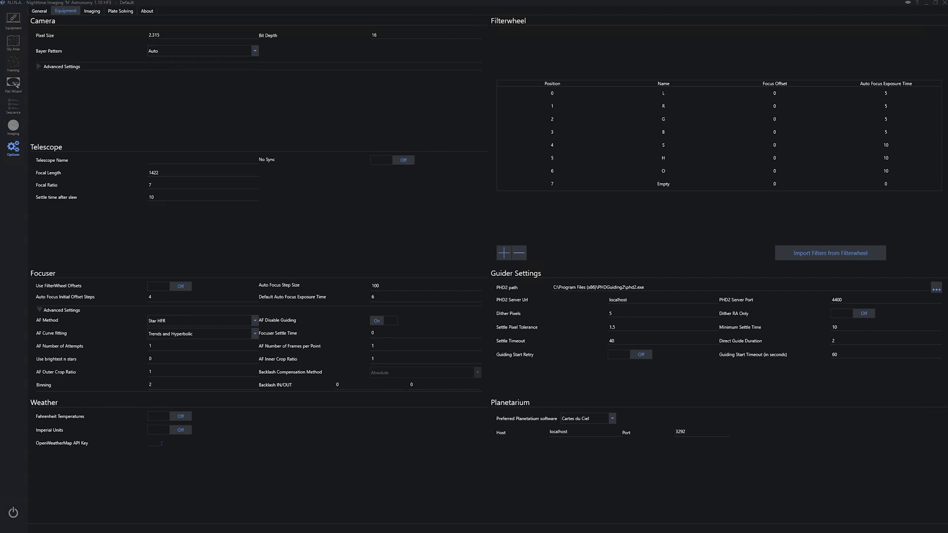
mouse_move(375, 402)
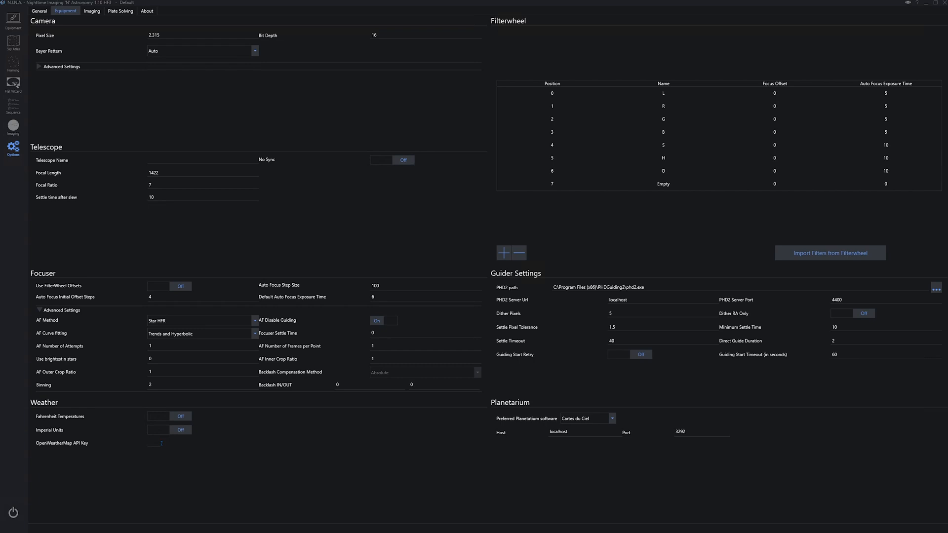
mouse_move(366, 394)
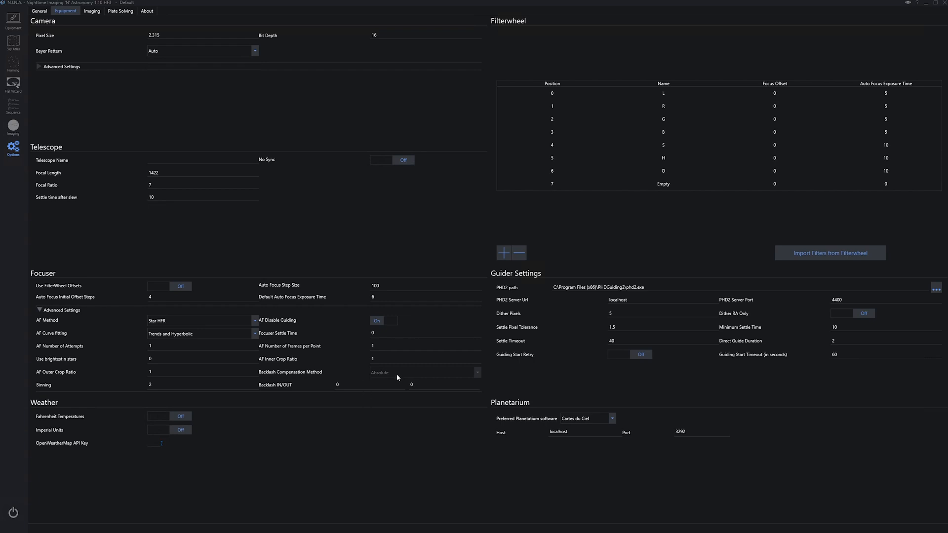
mouse_move(60, 132)
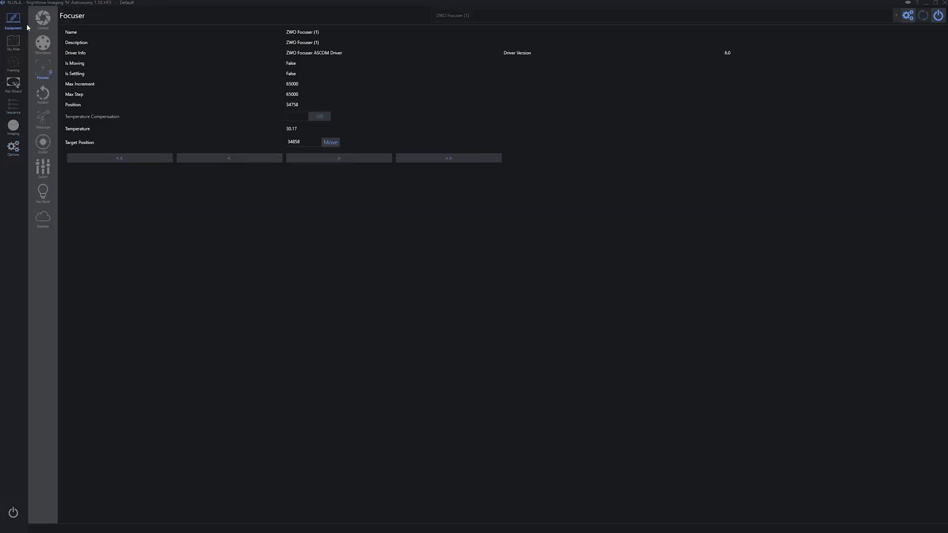
mouse_move(891, 28)
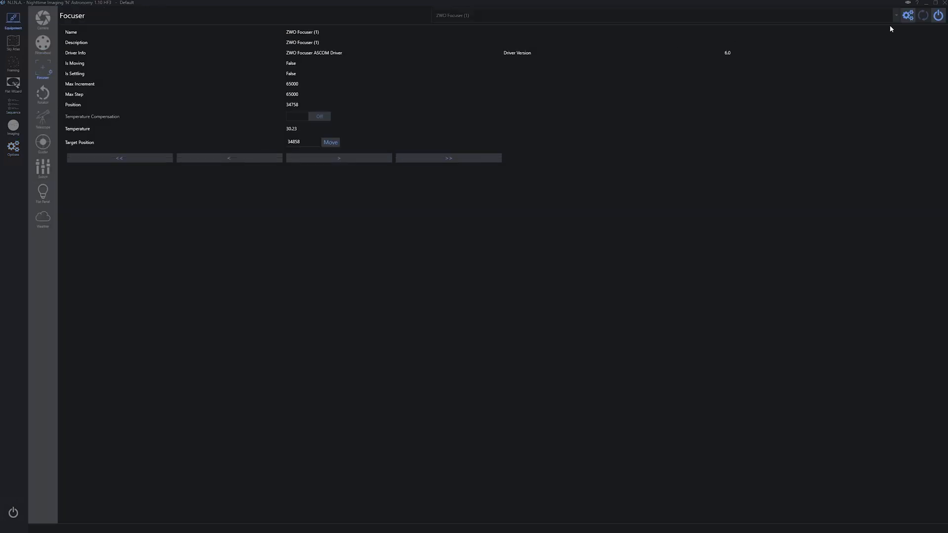
- Disconnect the ZWO focuser, confirm, and return to the equipment options
left_click(923, 15)
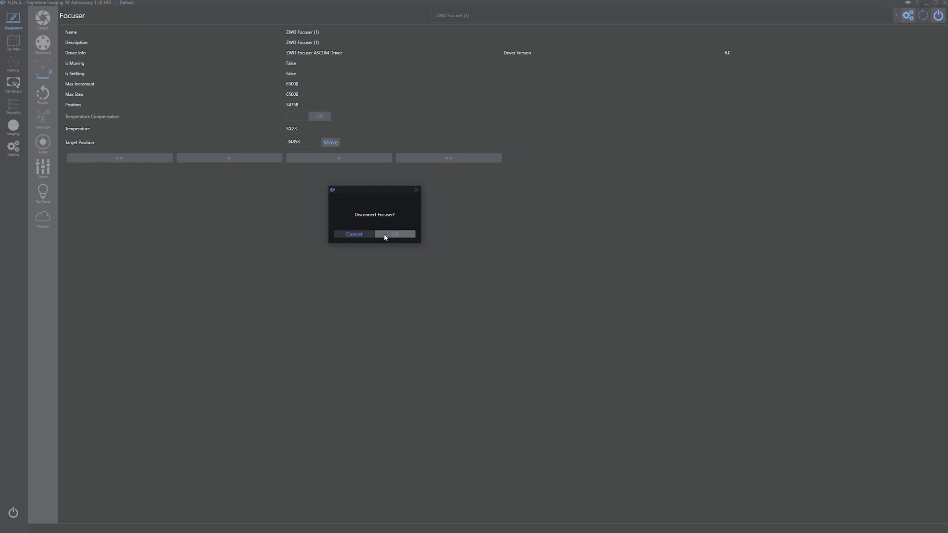
left_click(395, 234)
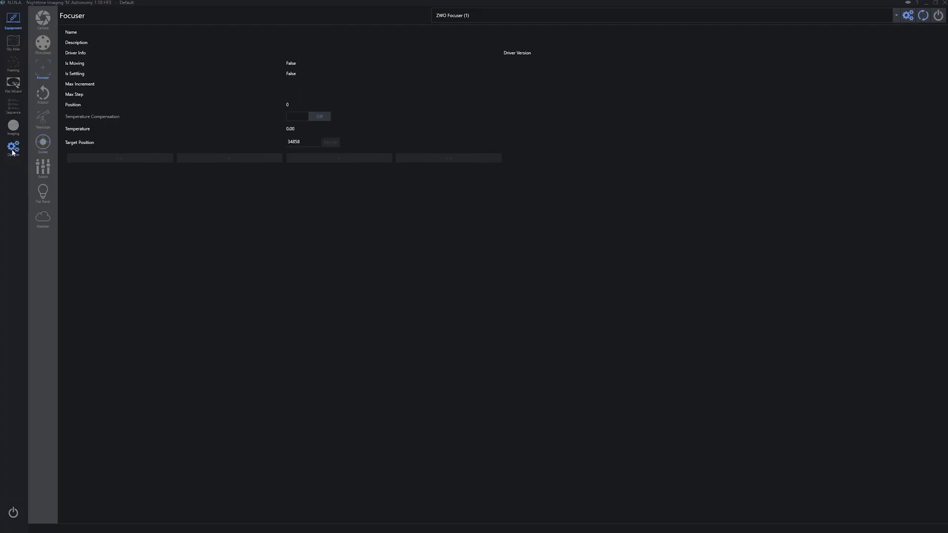
left_click(13, 147)
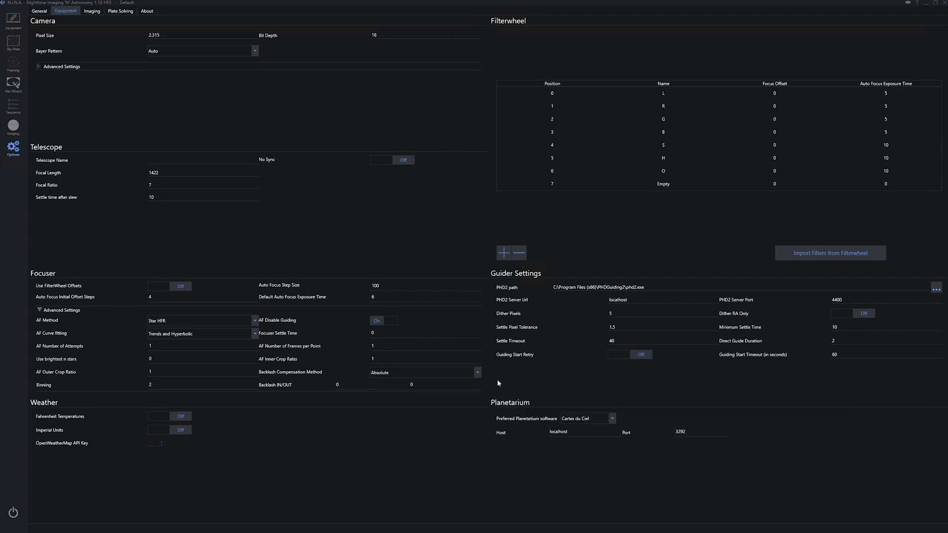
- Set the backlash compensation method to Overshoot
left_click(477, 372)
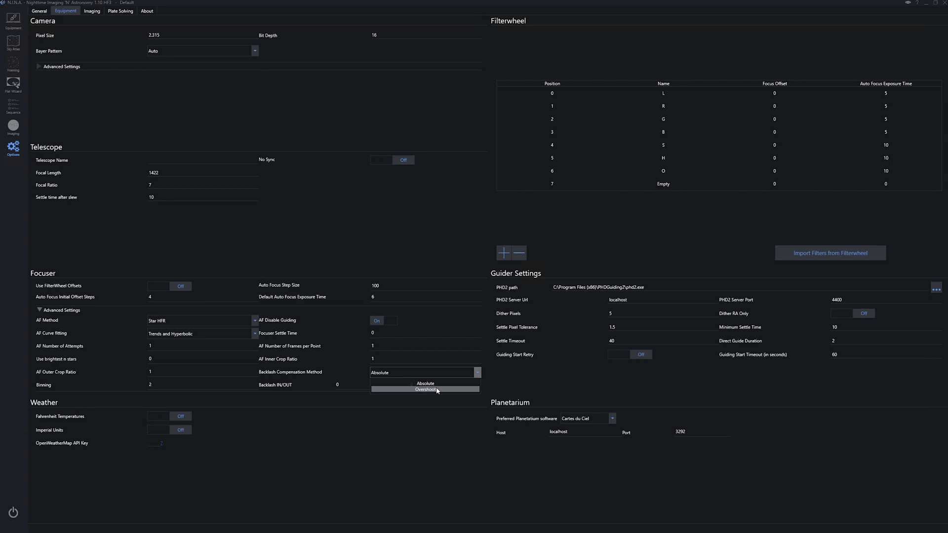
left_click(426, 389)
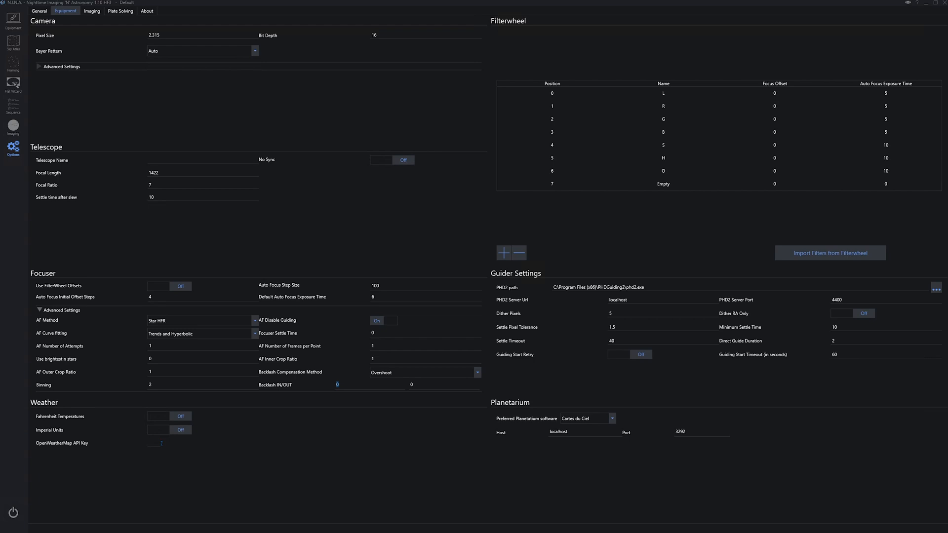
mouse_move(394, 381)
type("300")
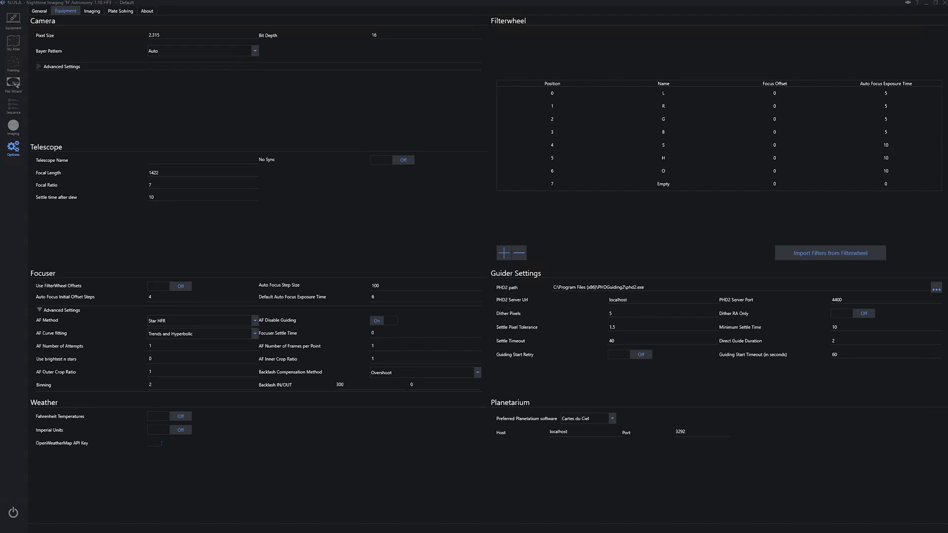
mouse_move(387, 384)
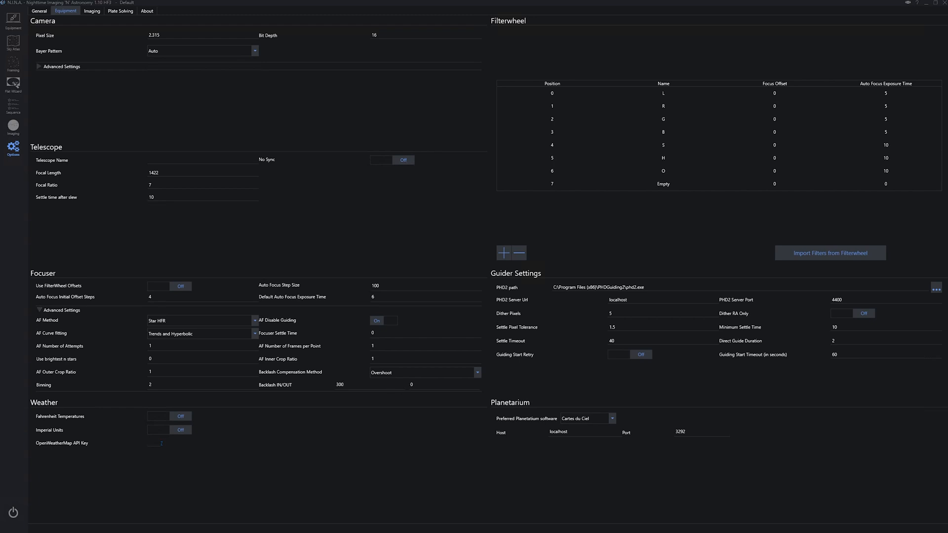
- Change the Auto Focus Step Size from 100 to 200
left_click(363, 384)
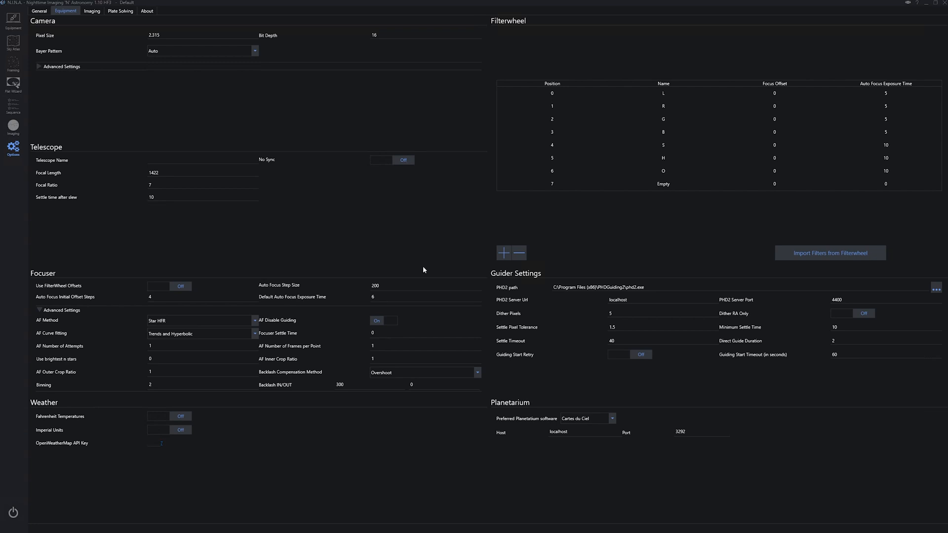
mouse_move(412, 285)
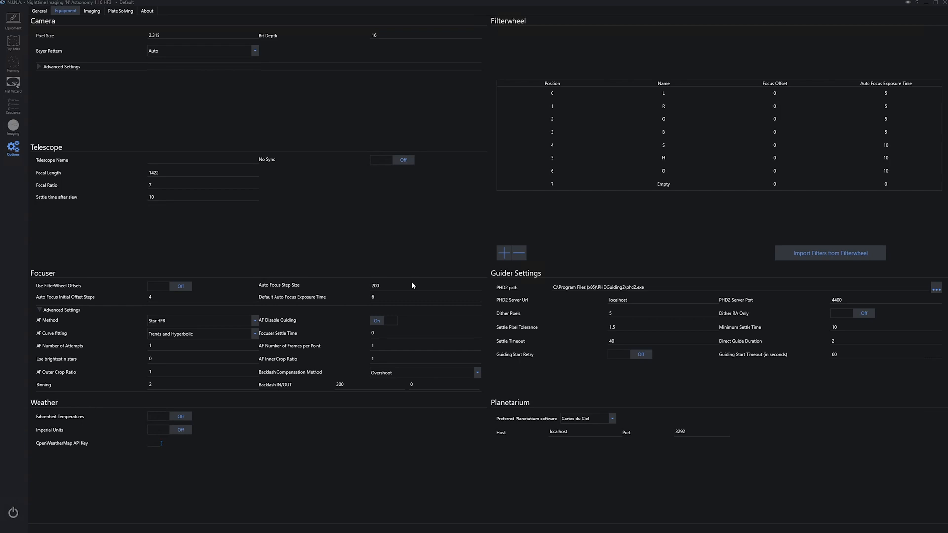
mouse_move(390, 296)
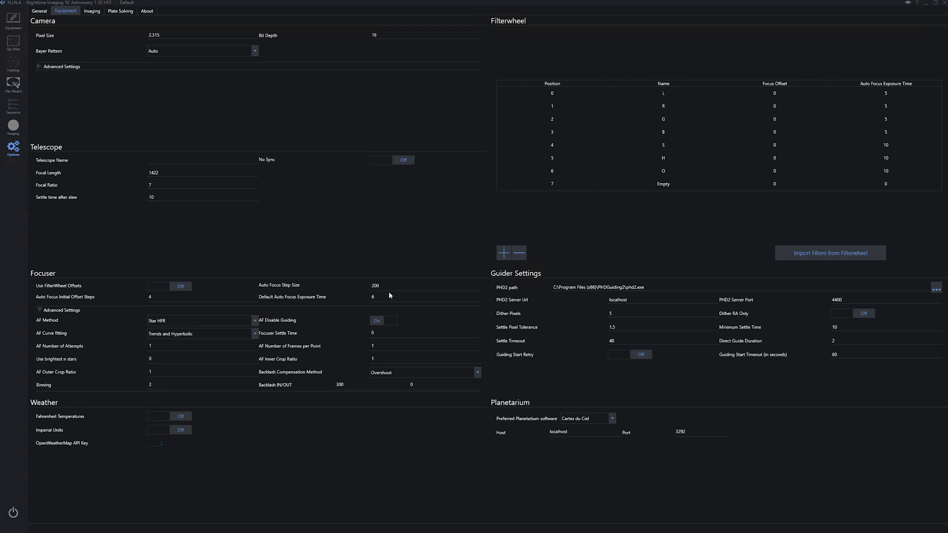
mouse_move(389, 296)
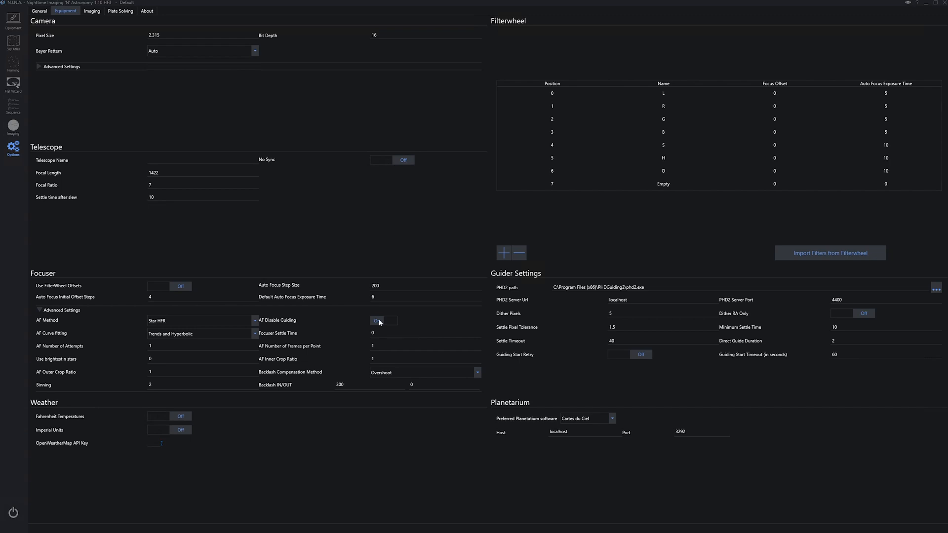
left_click(382, 320)
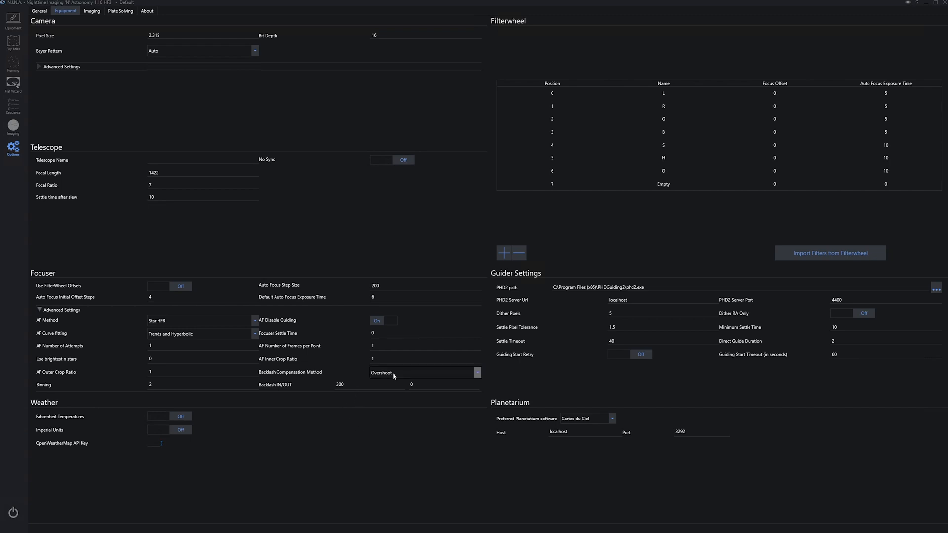
mouse_move(393, 374)
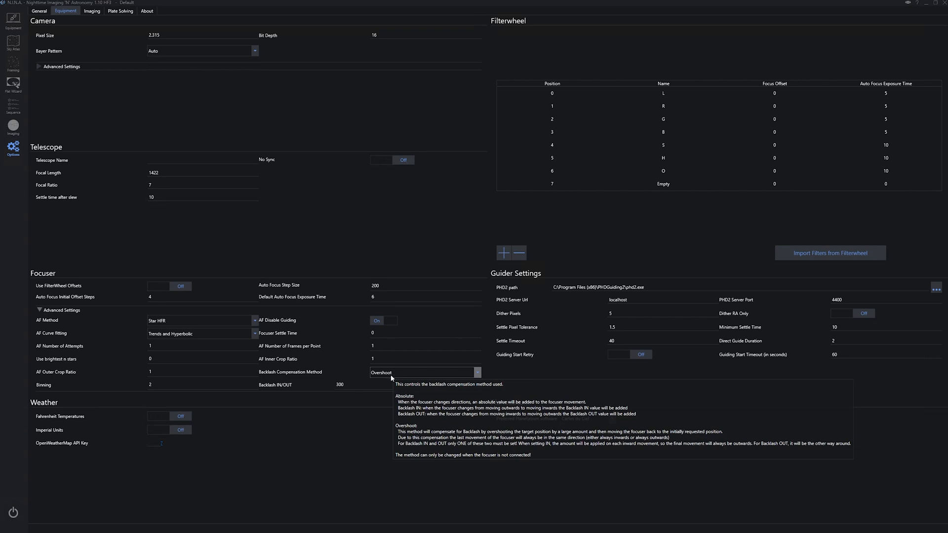